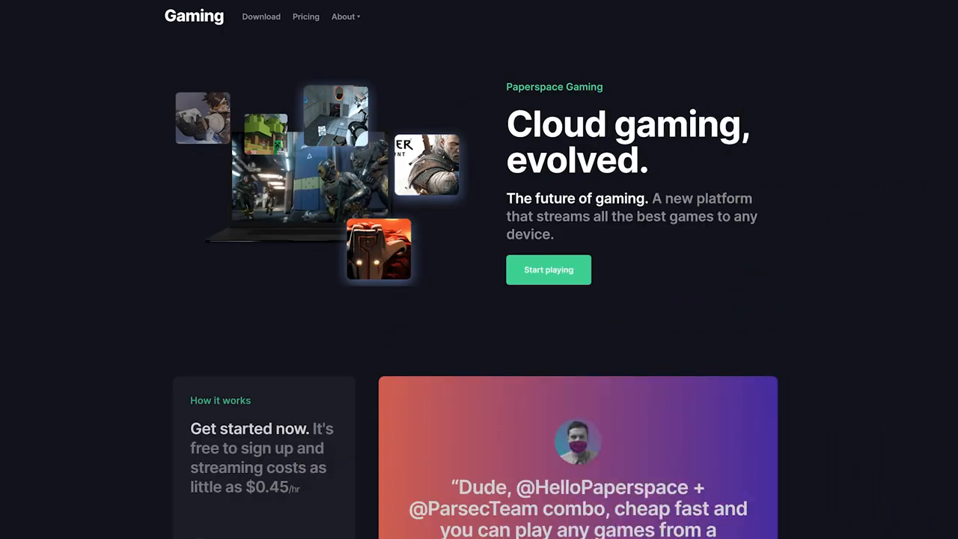
# Step: Scroll down the Paperspace App page and connect to the cloud Windows machine streamed via Parsec
pyautogui.scroll(-3)
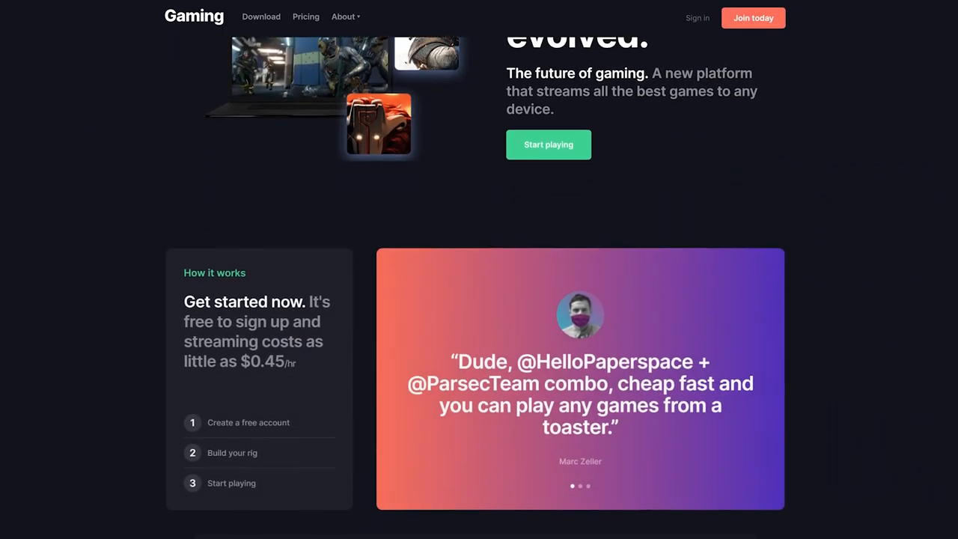
pyautogui.scroll(-3)
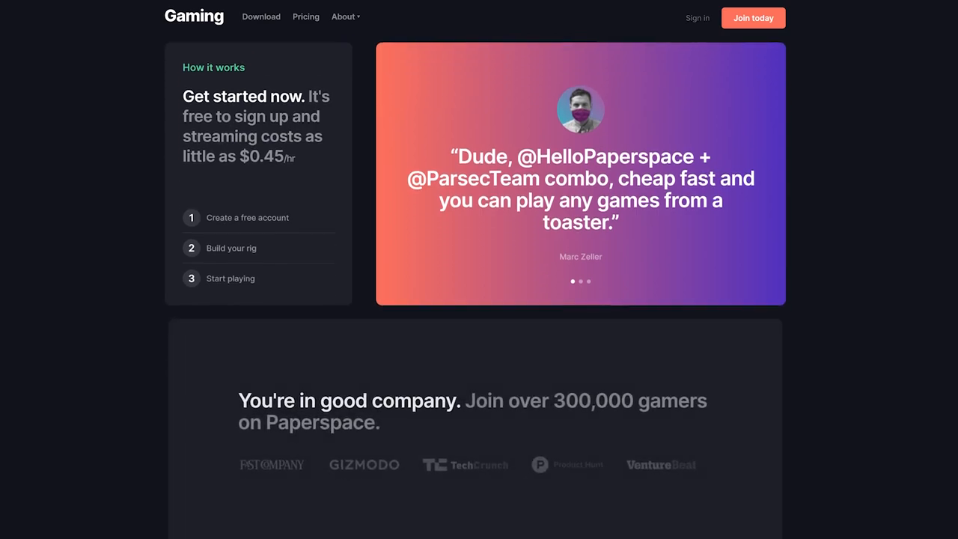
pyautogui.scroll(-3)
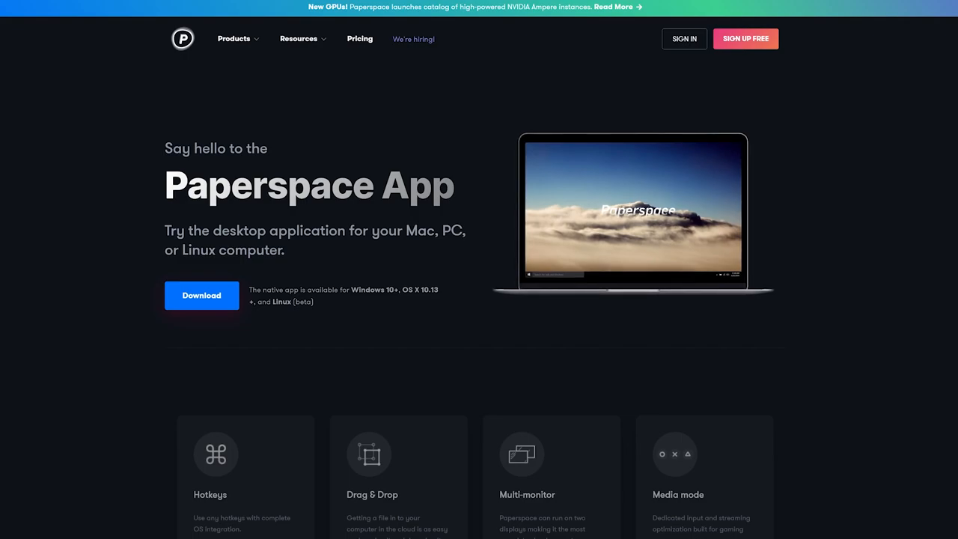
pyautogui.scroll(-3)
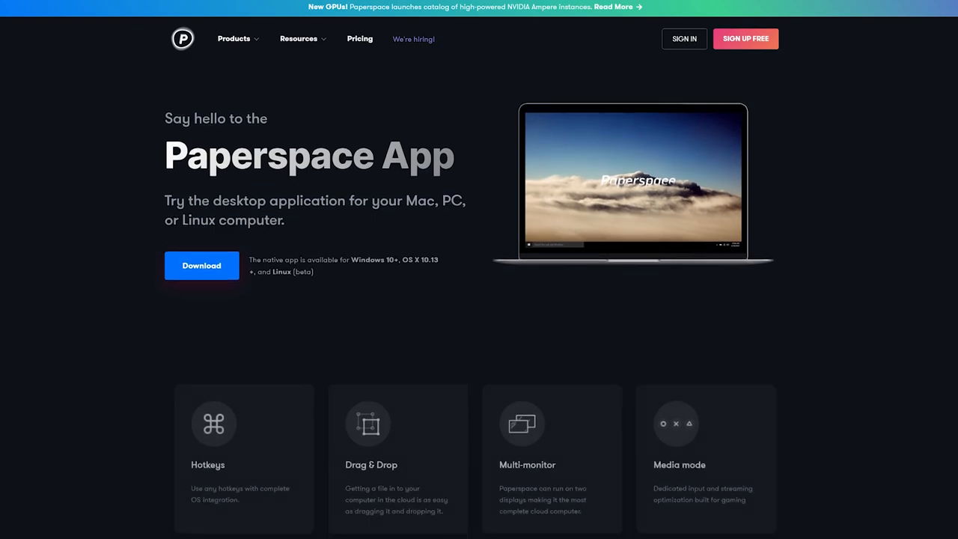
pyautogui.click(200, 265)
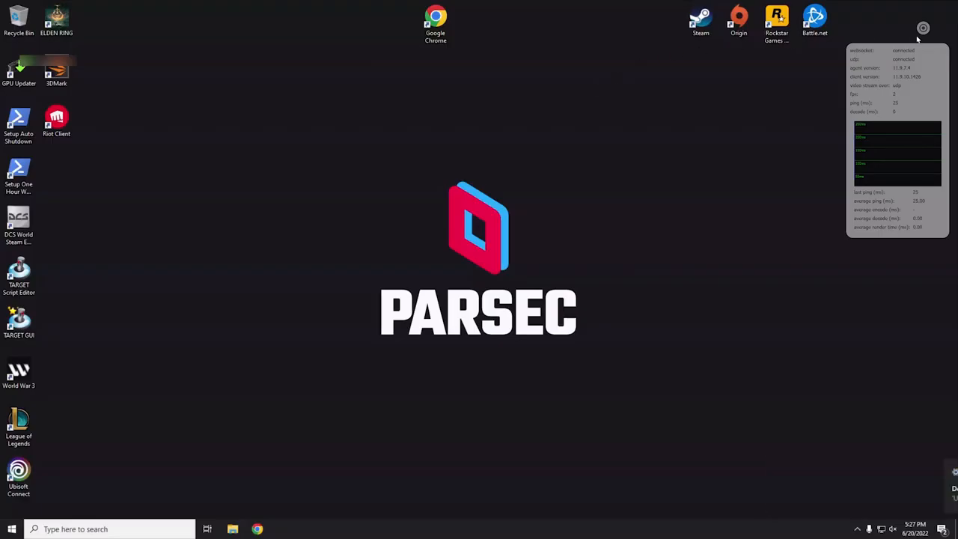
pyautogui.click(921, 27)
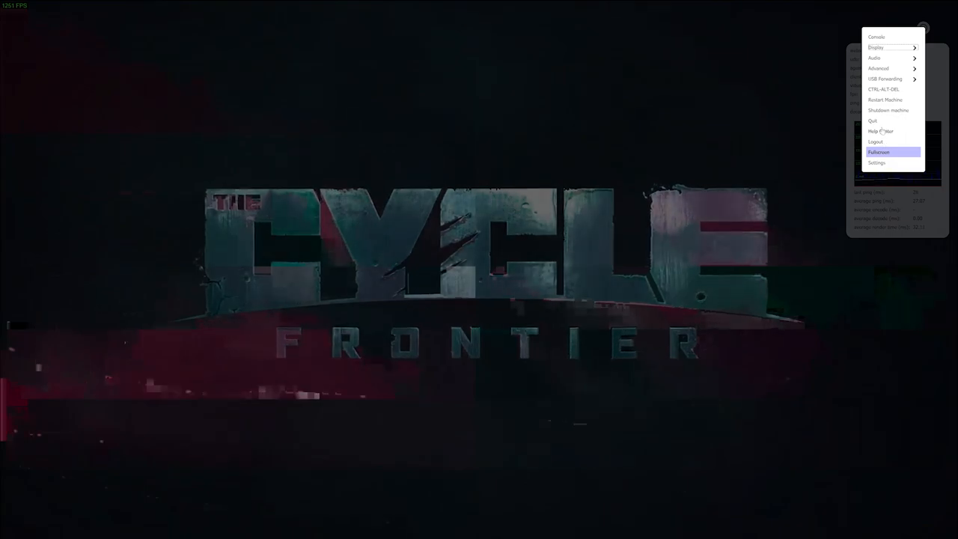
# Step: Use the Parsec overlay, then CONTINUE past the Login Bonus into the pixelated game world
pyautogui.click(877, 152)
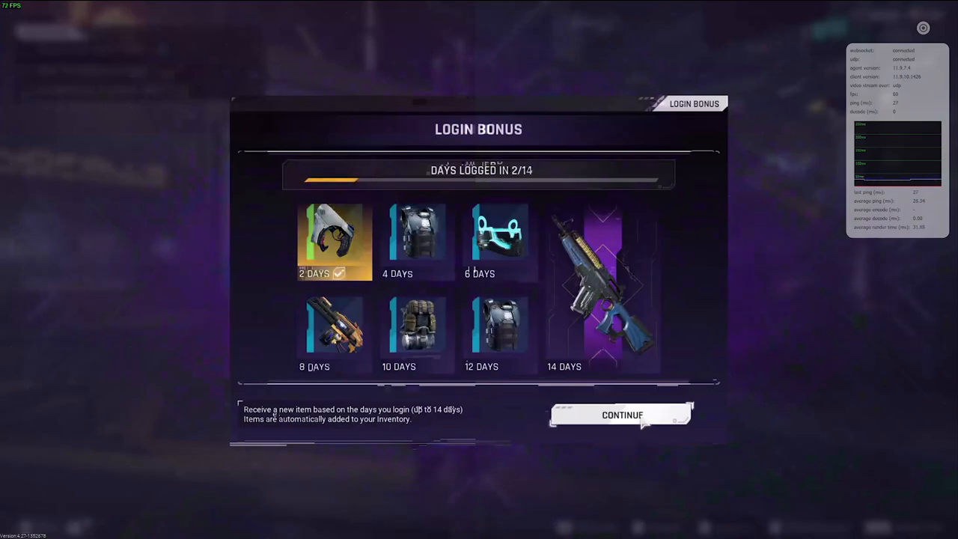
pyautogui.click(623, 415)
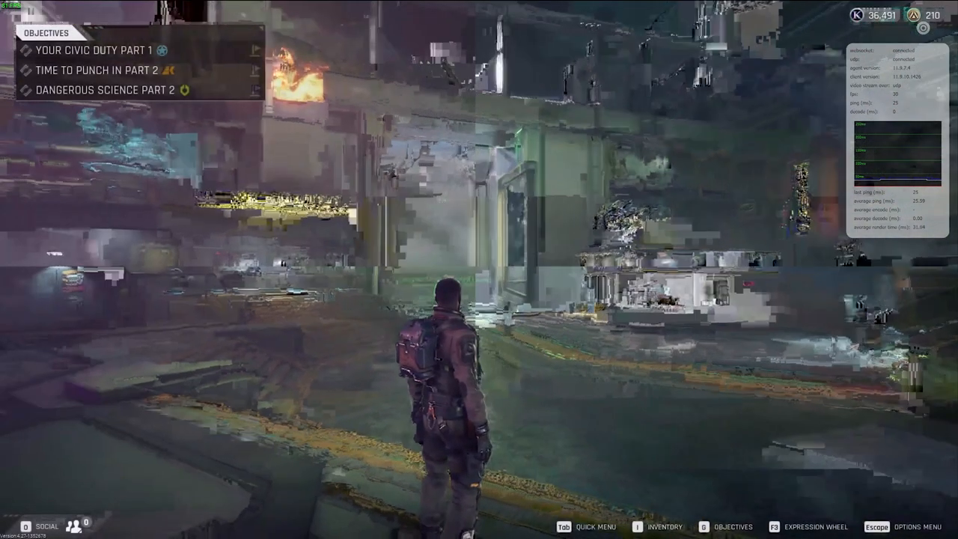